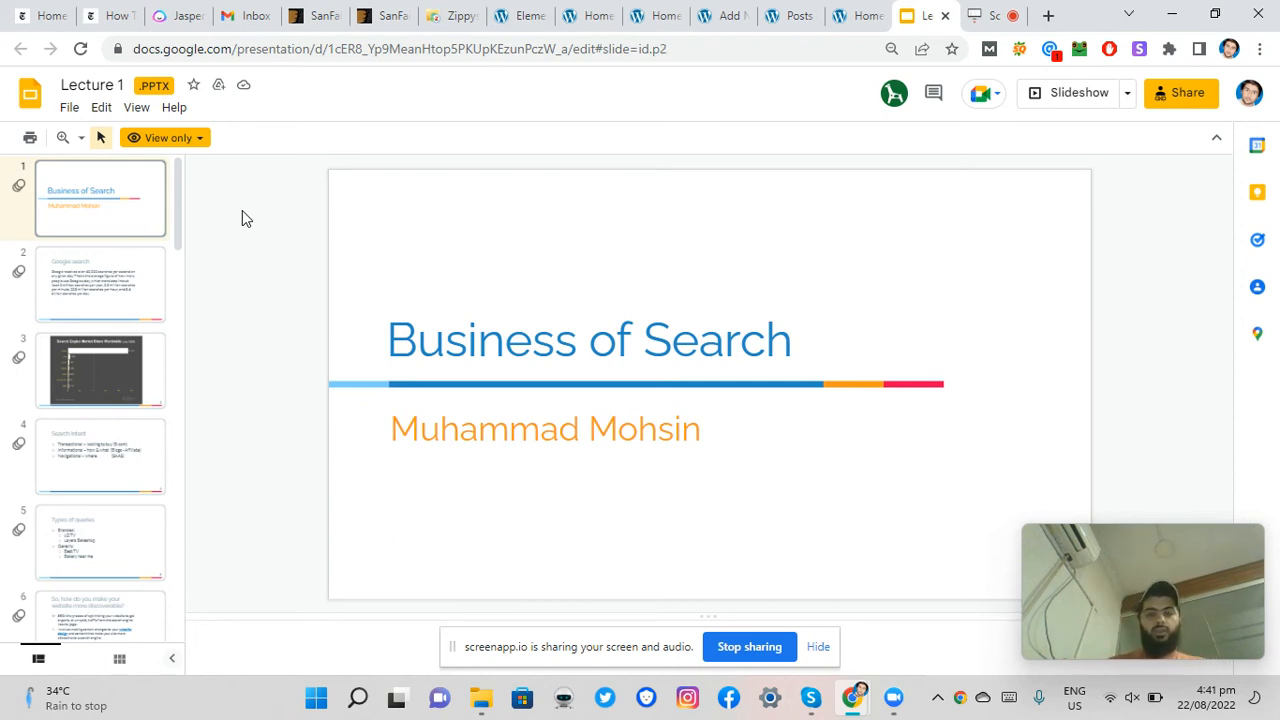
# Select slide 2 to display the 'Google search' slide with daily search volume statistics.
pyautogui.click(100, 283)
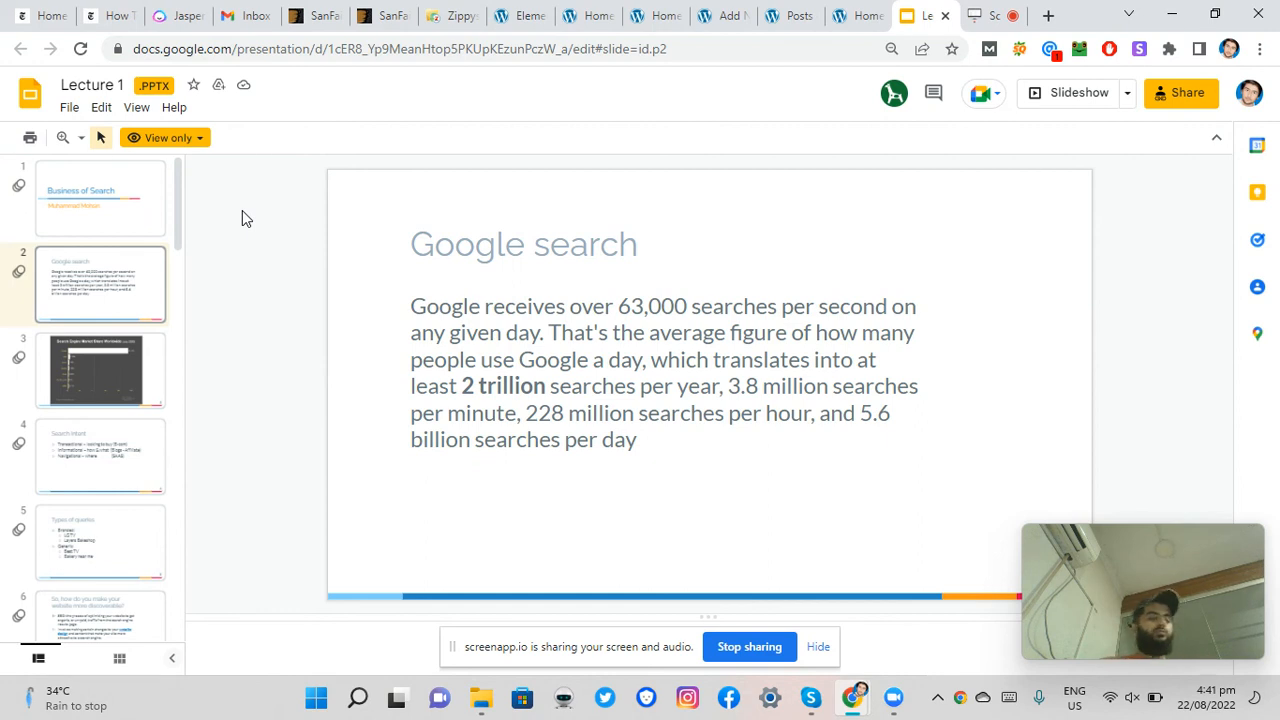